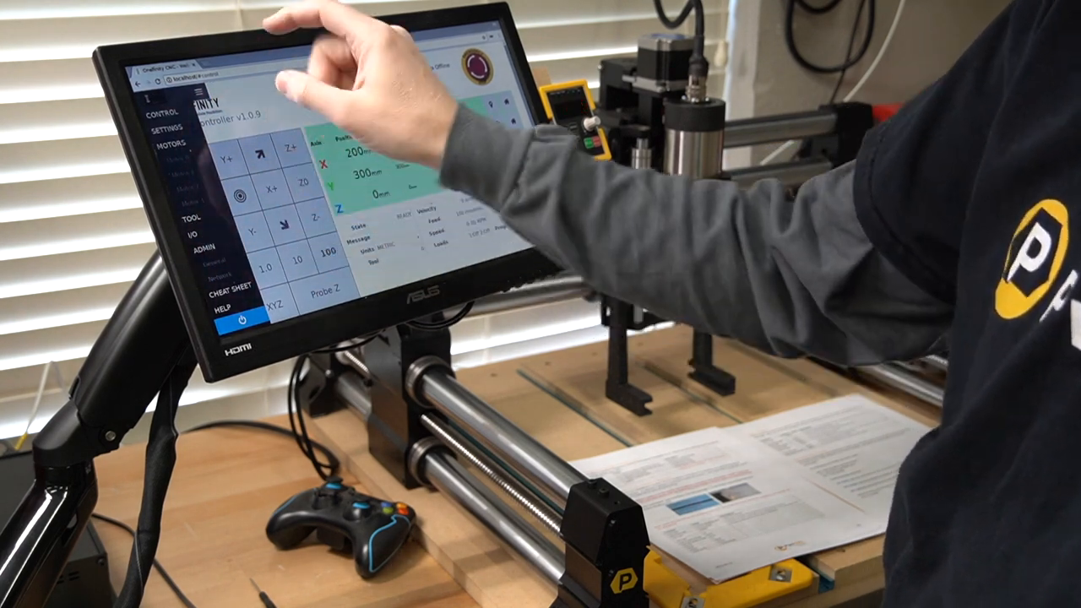
# Show the Tool Configuration page with the tool type choices listed
pyautogui.click(193, 213)
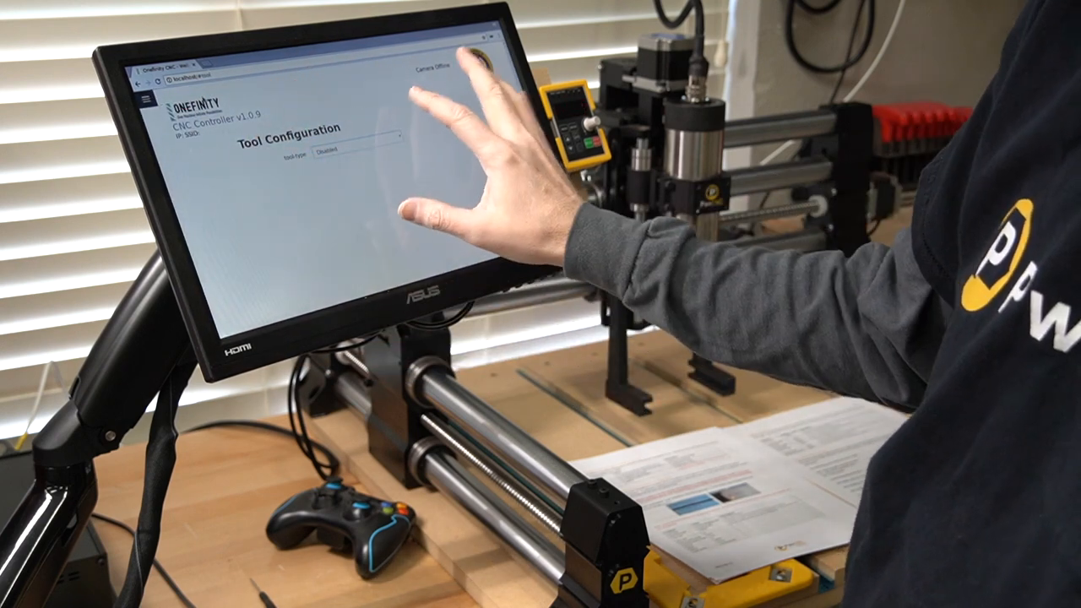
pyautogui.click(355, 156)
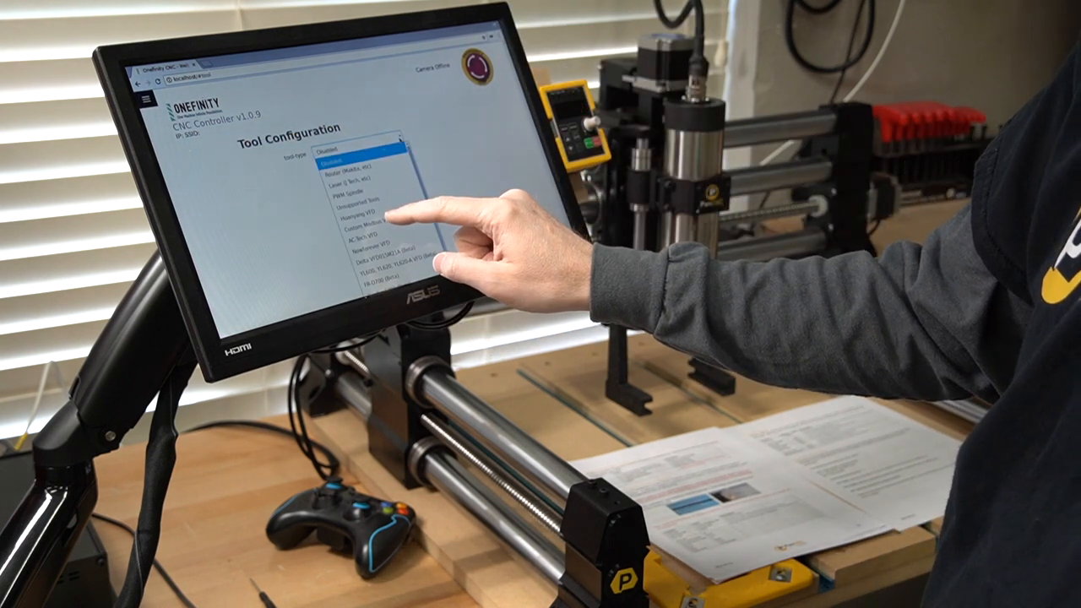
# Choose Custom Modbus VFD, revealing its spindle and Modbus settings
pyautogui.click(365, 229)
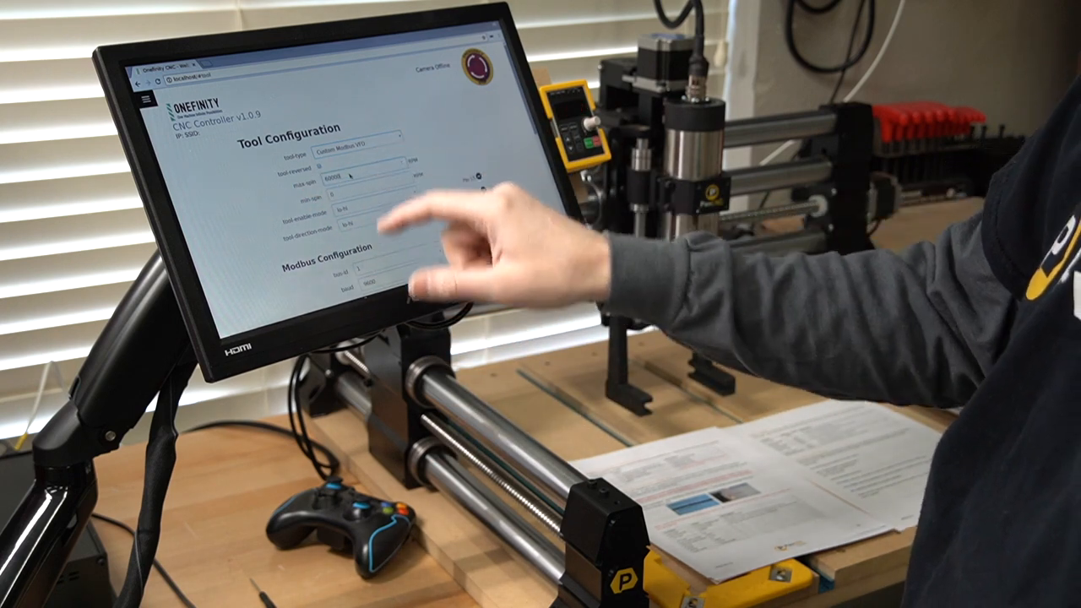
pyautogui.click(380, 183)
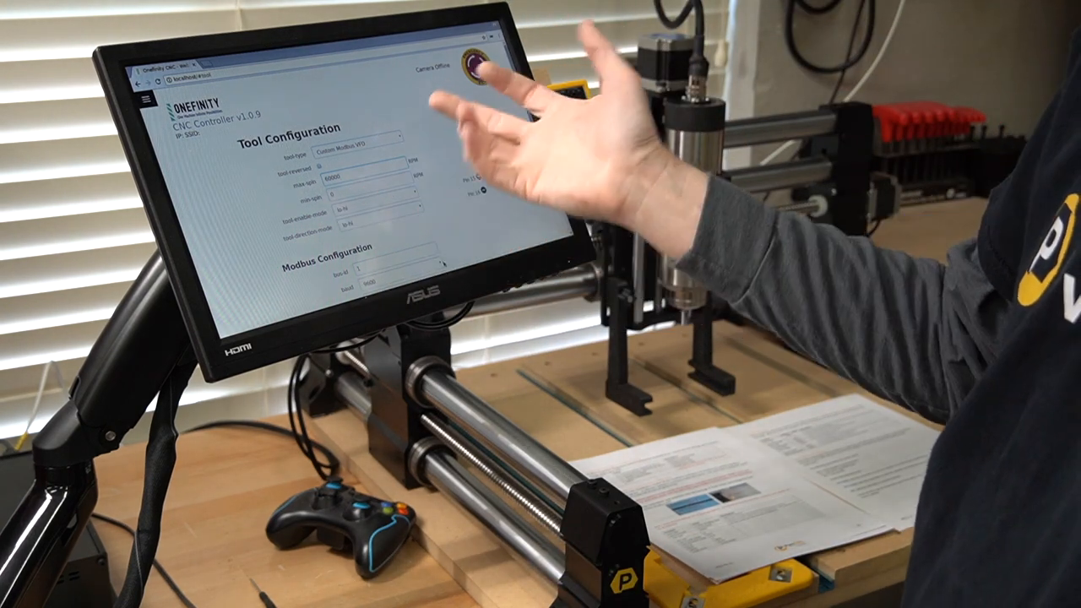
pyautogui.scroll(-3)
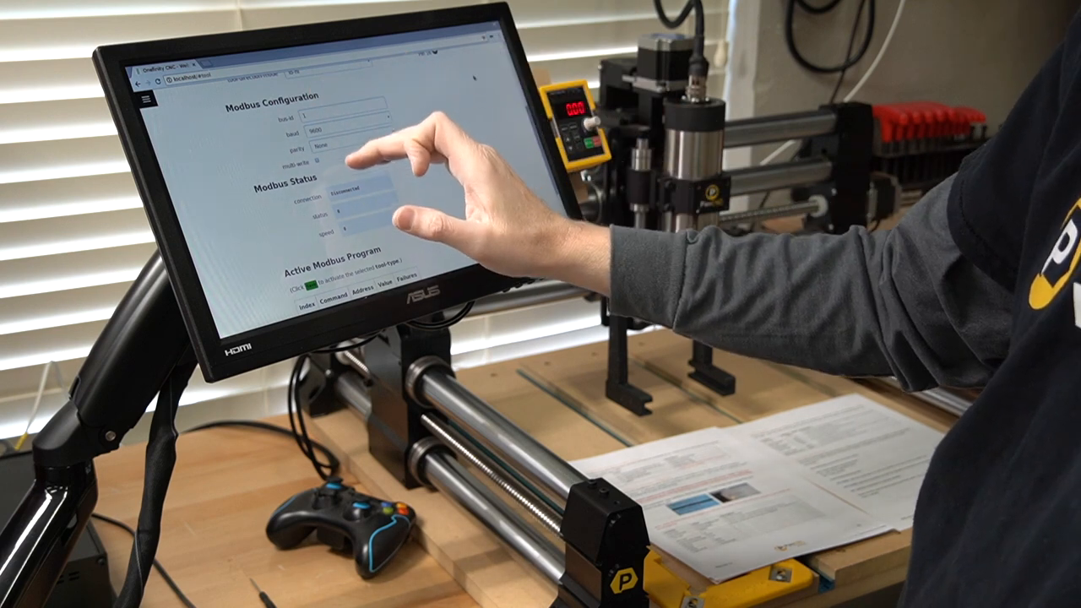
pyautogui.moveTo(397, 127)
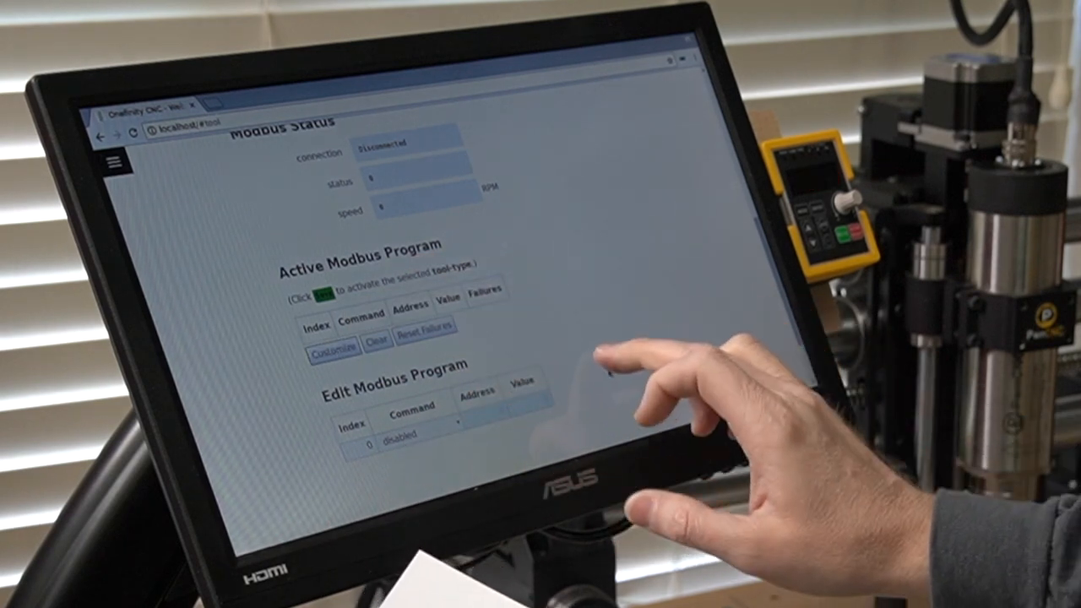
# Assign the command for the first Modbus program row, the frequency read
pyautogui.scroll(-3)
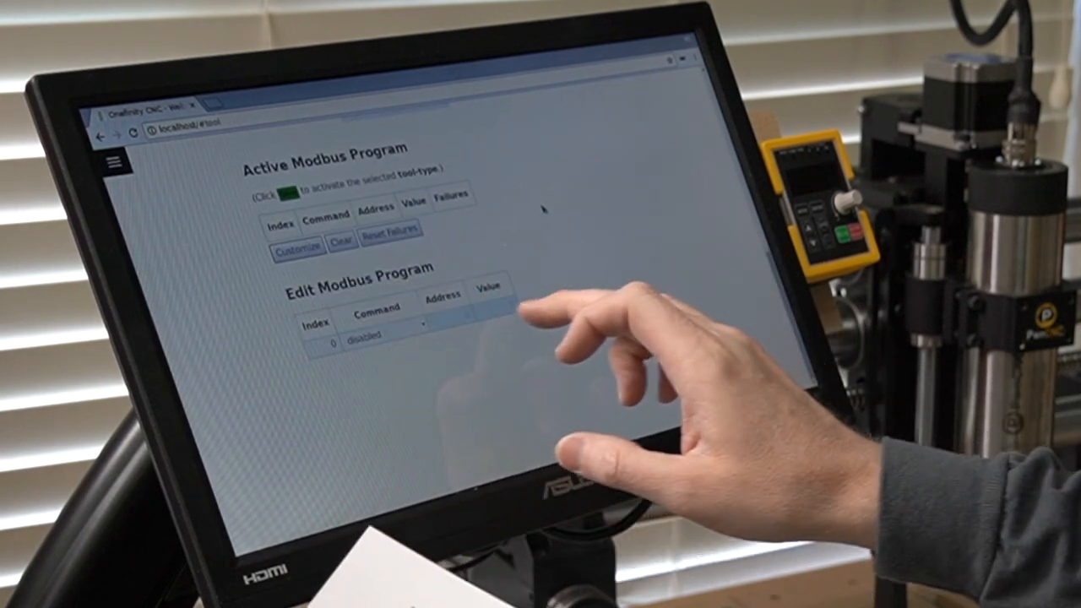
pyautogui.click(386, 326)
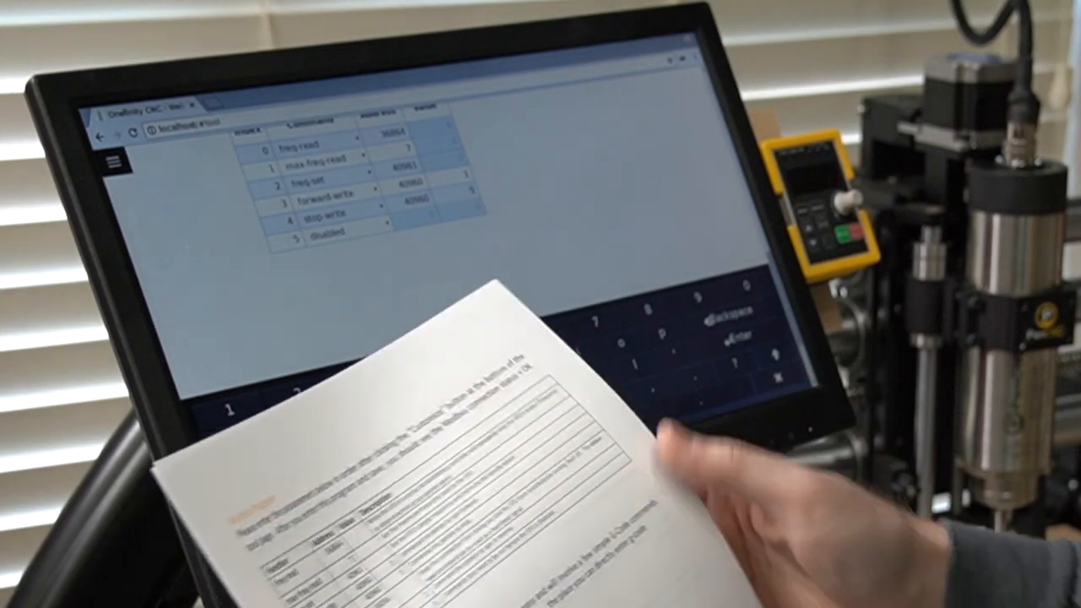
# Add status-read, reverse-write and disconnect-write rows, bringing the program to eight commands
pyautogui.click(385, 228)
pyautogui.write('45056')
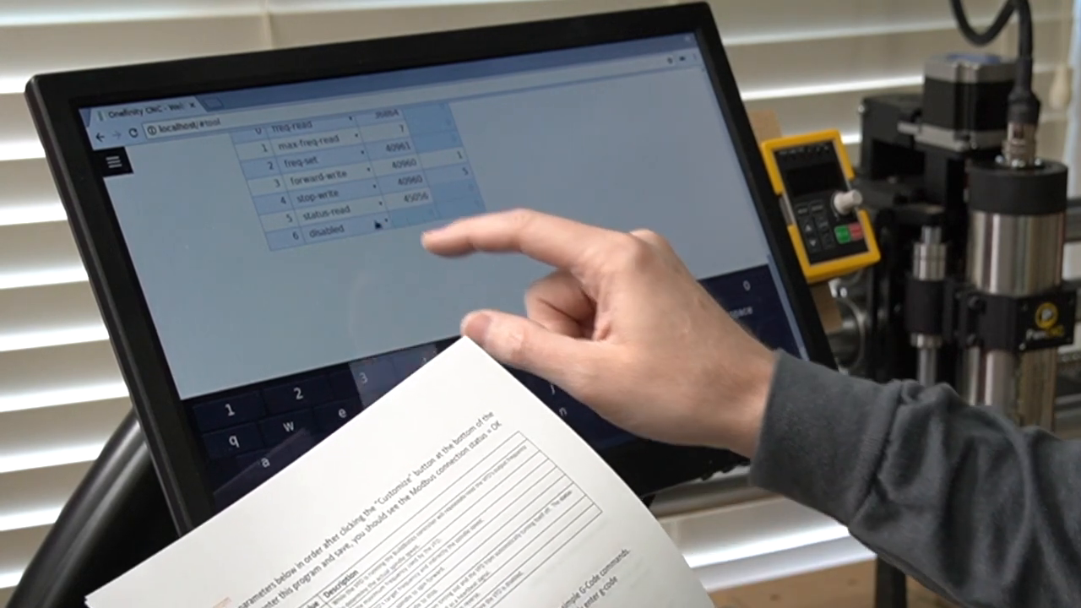
pyautogui.click(347, 226)
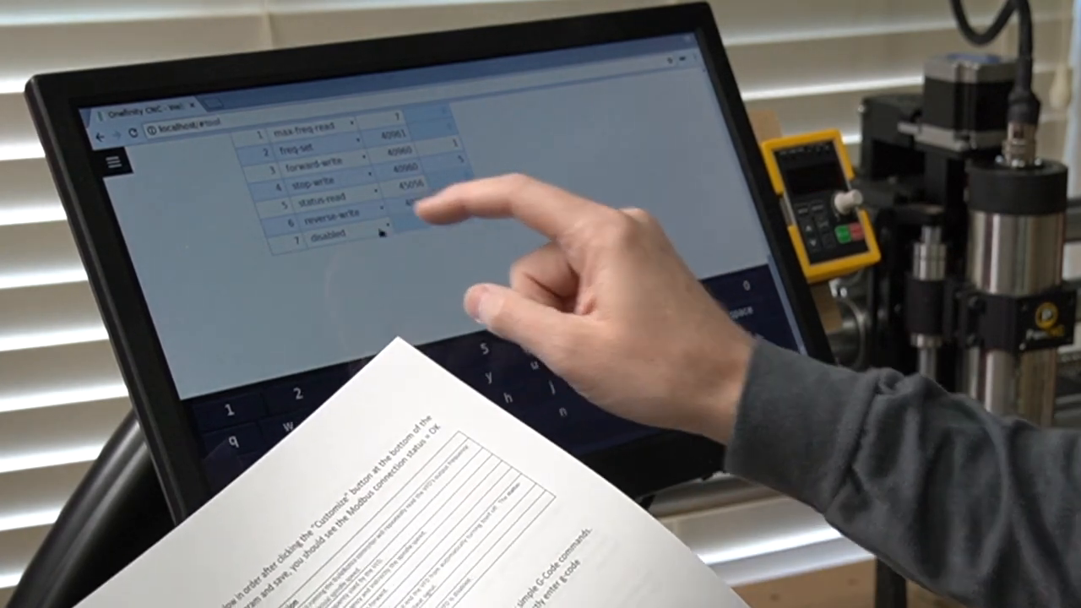
pyautogui.click(397, 233)
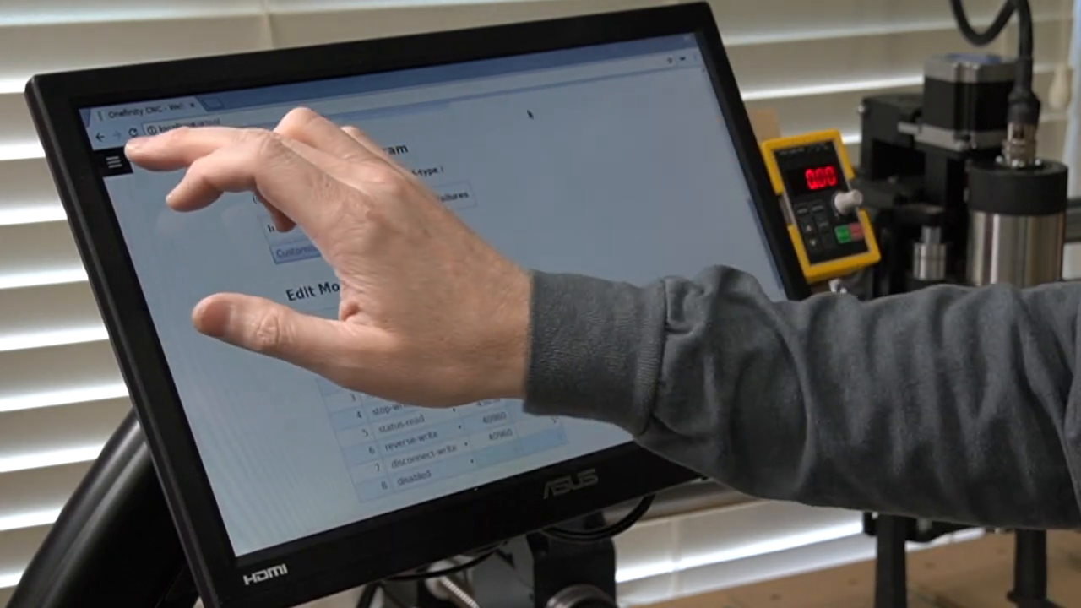
# Return to Control and ready the MDI command field for a test entry
pyautogui.click(115, 163)
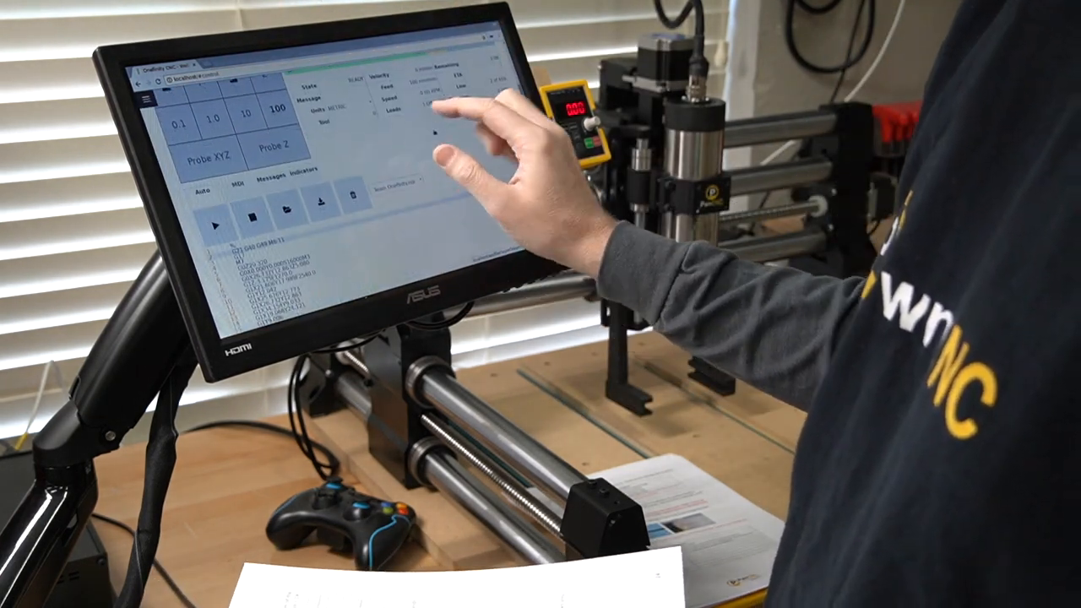
pyautogui.click(233, 189)
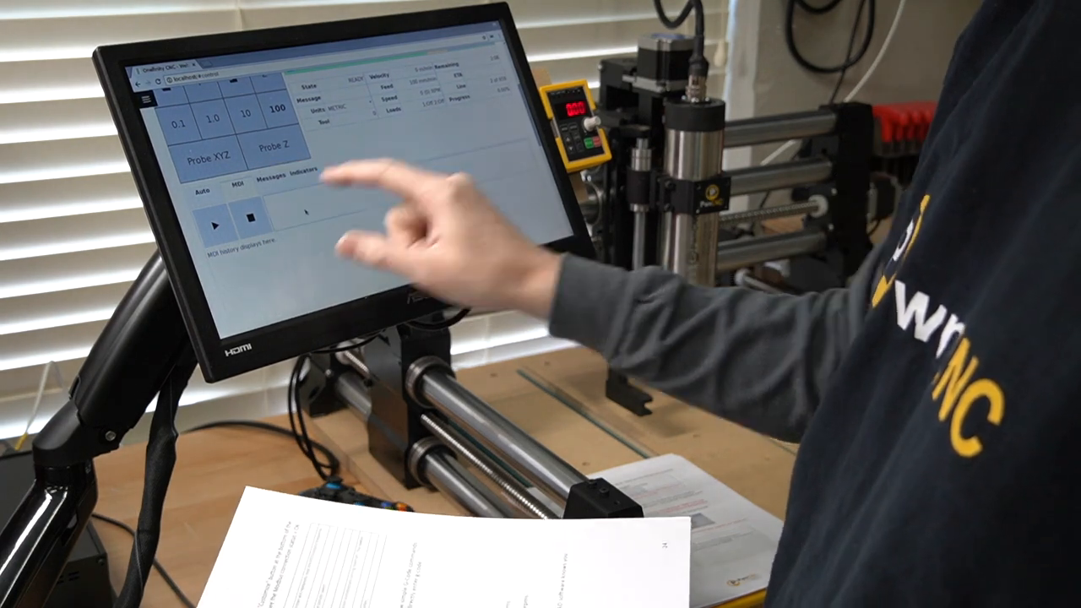
pyautogui.click(338, 212)
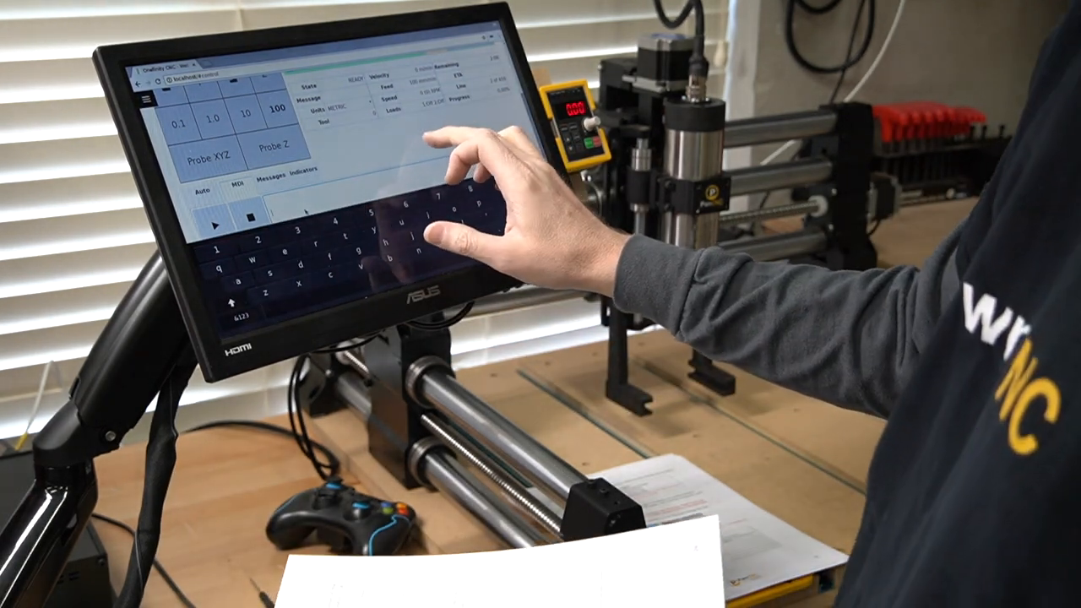